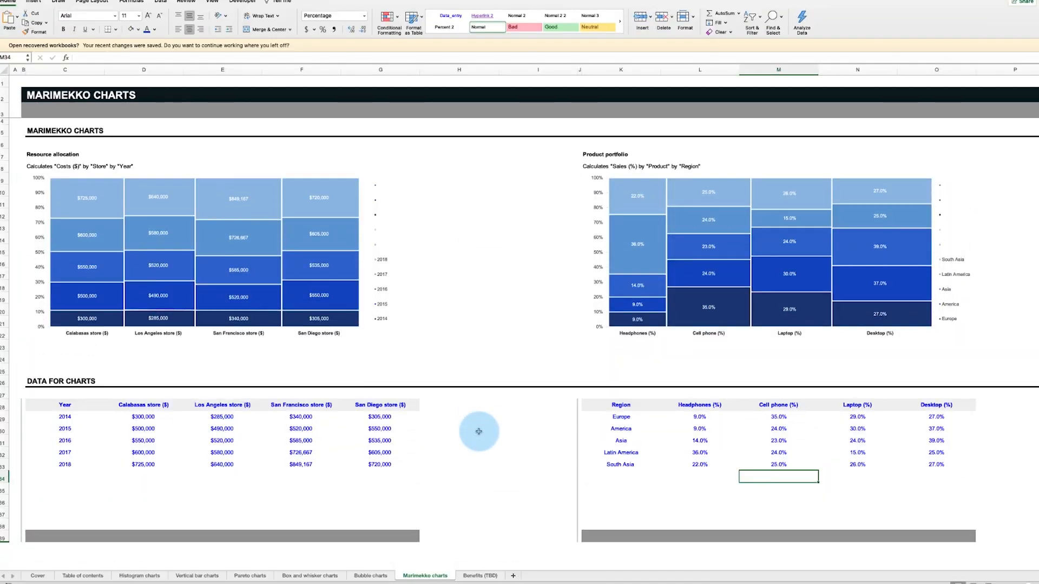
pyautogui.moveTo(476, 432)
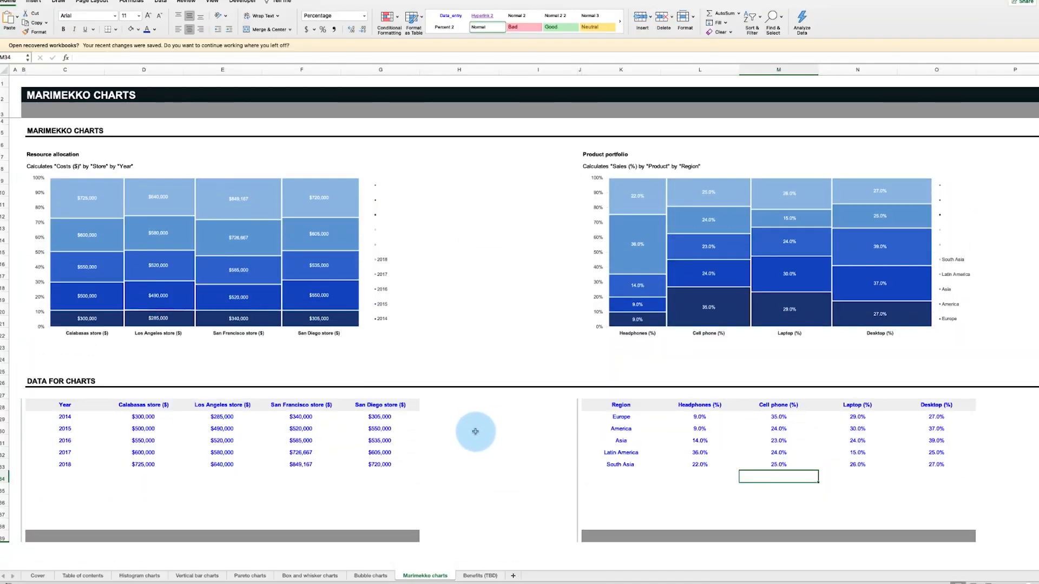
pyautogui.moveTo(472, 423)
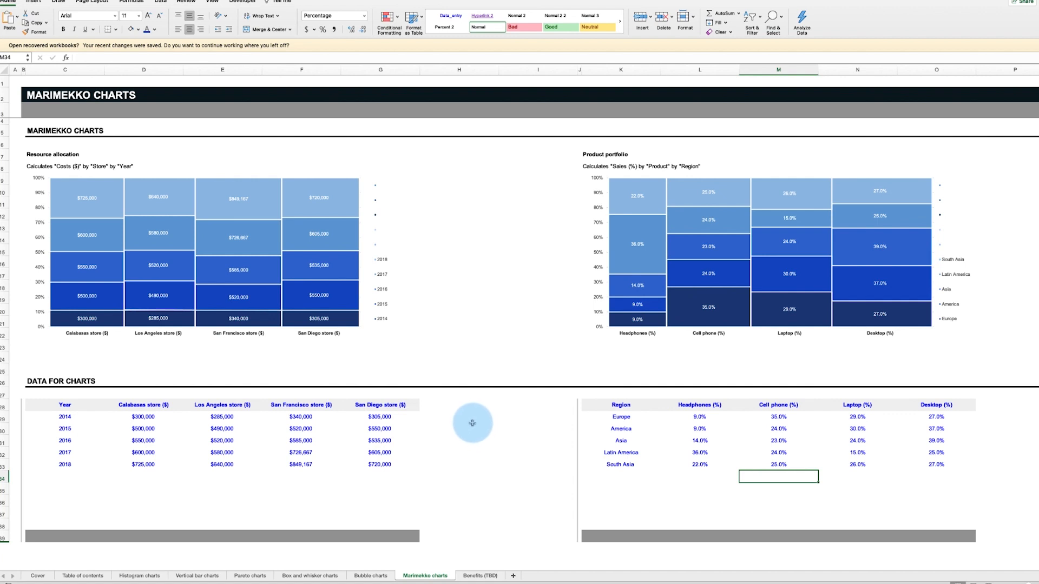
# - Browse the Bubble charts, Pareto charts and Vertical bar charts sheets in turn
pyautogui.click(370, 575)
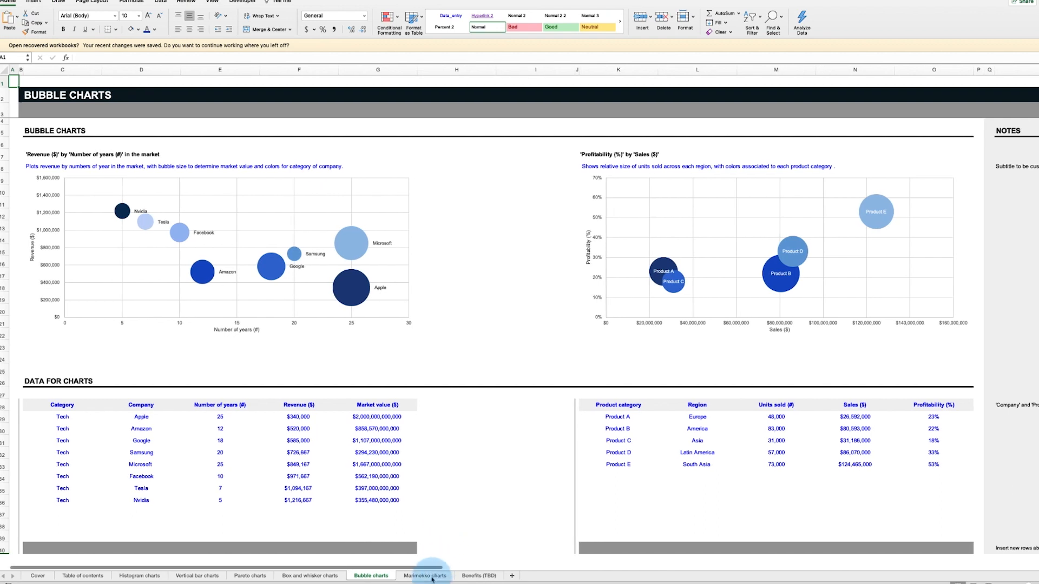
pyautogui.click(250, 574)
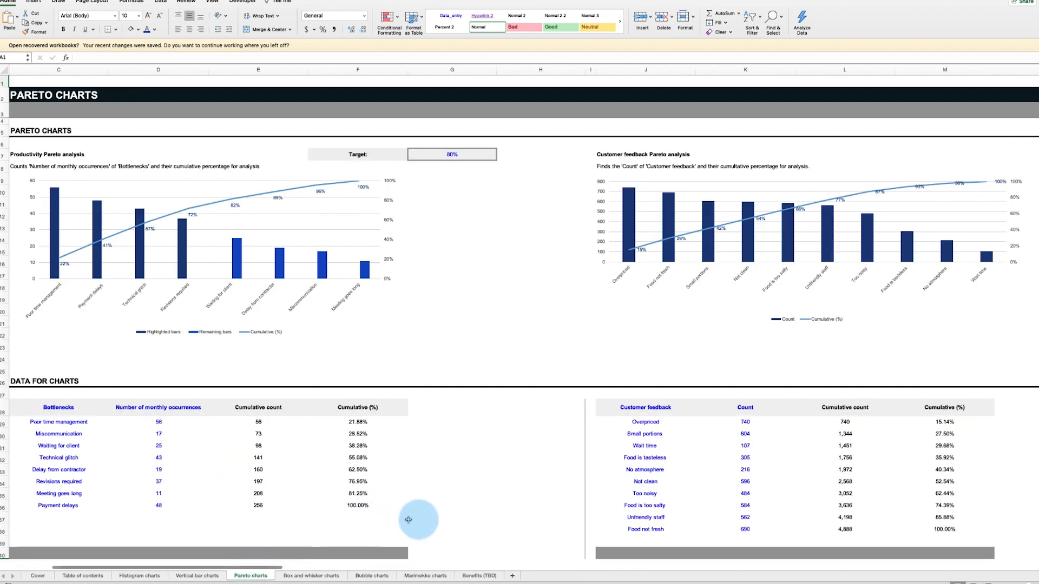
pyautogui.moveTo(455, 510)
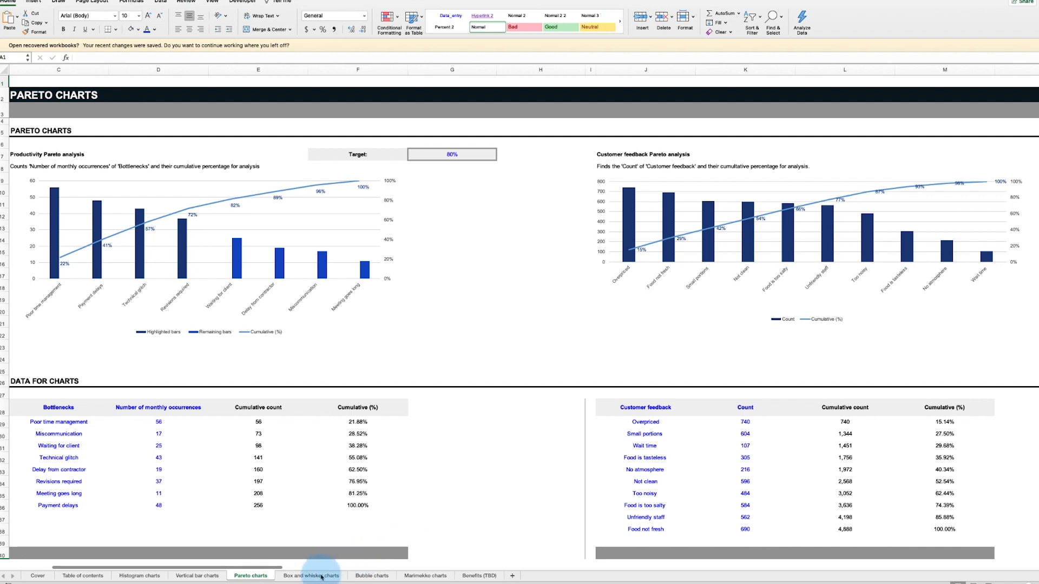
pyautogui.click(198, 574)
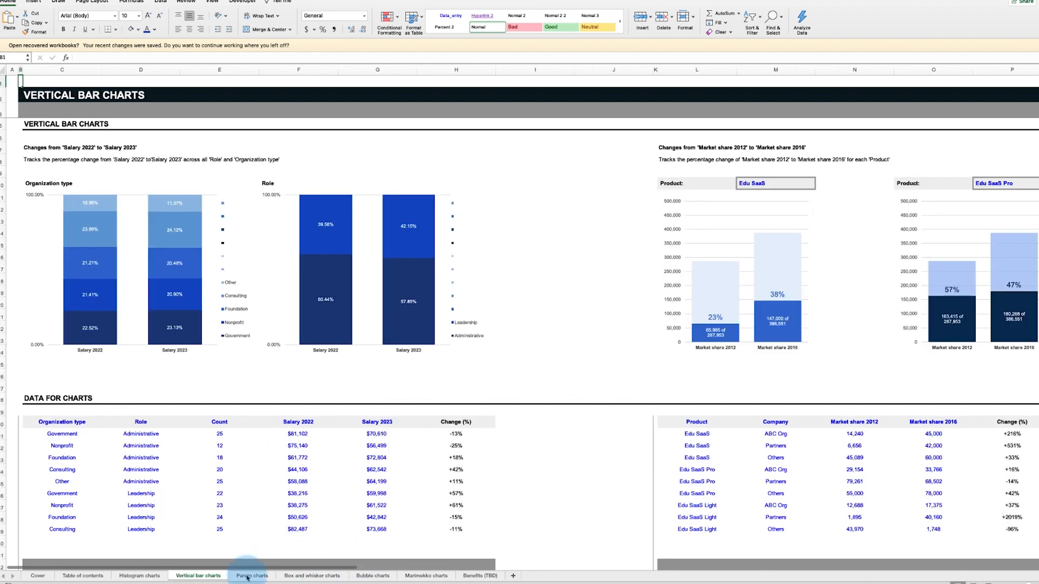
# - Look through the Box and whisker and Histogram charts sheets, ending on the Pareto sheet
pyautogui.click(310, 575)
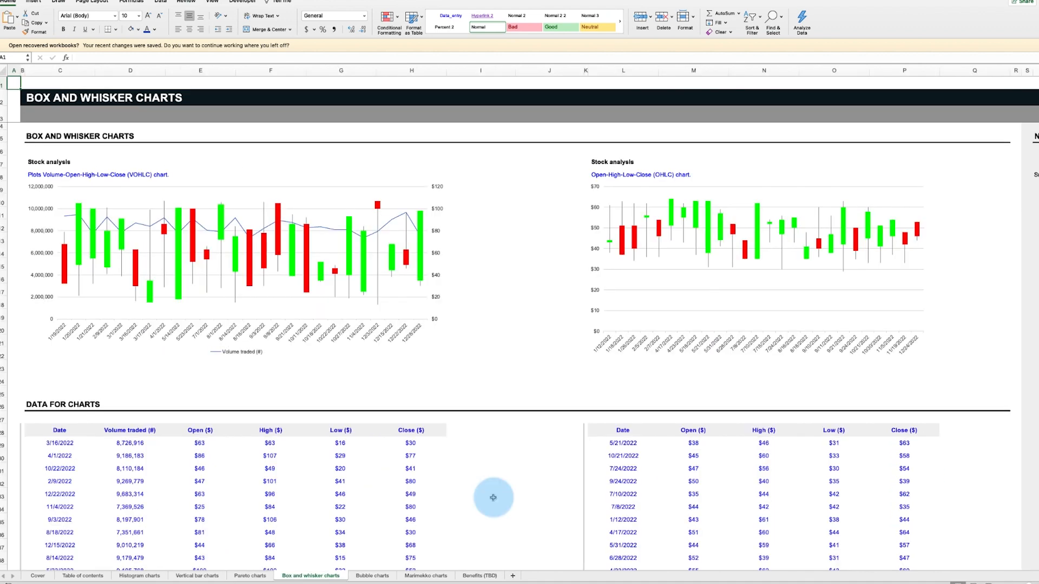
pyautogui.click(140, 575)
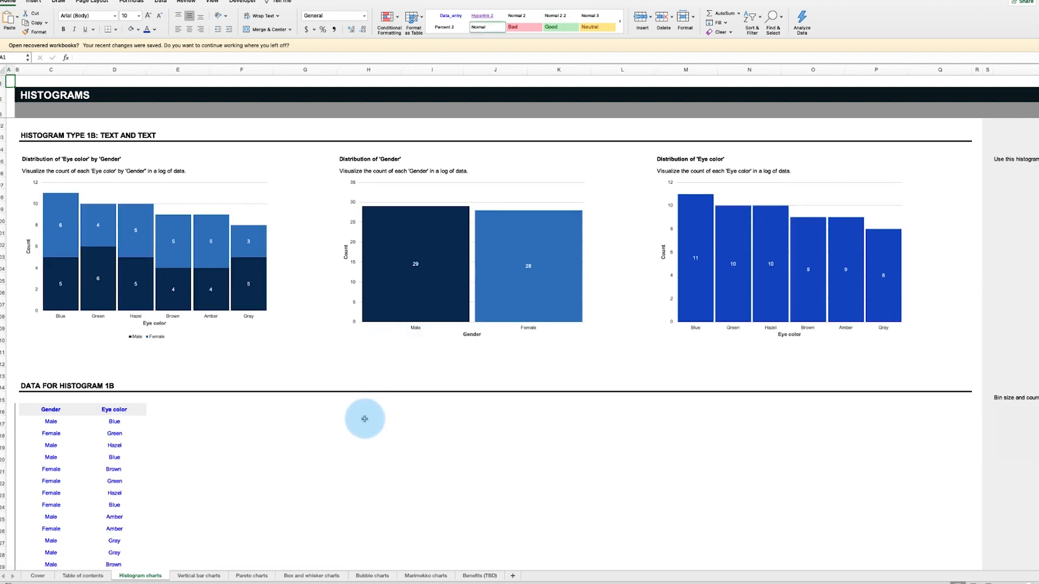
pyautogui.scroll(-3)
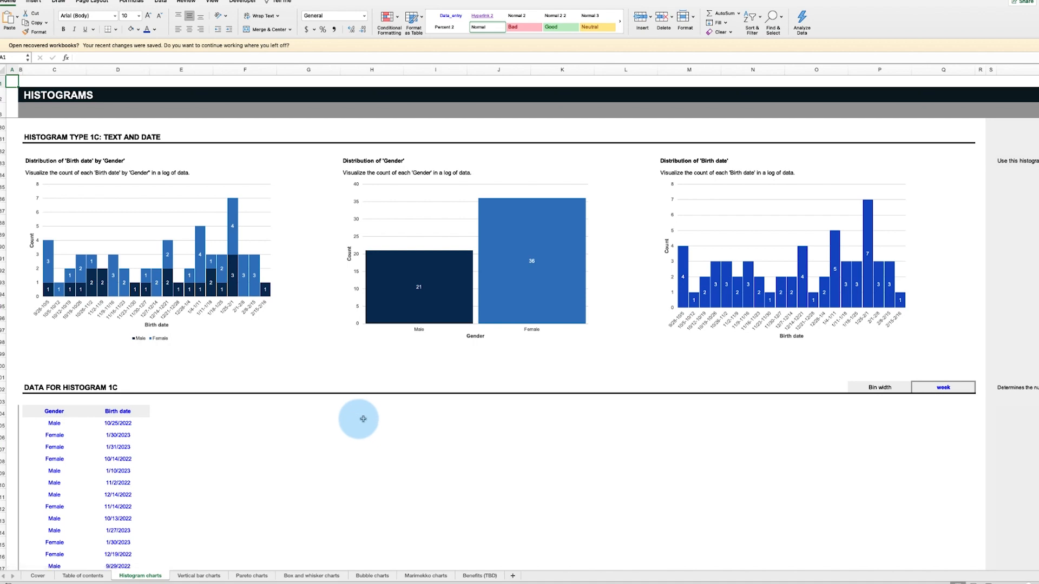
pyautogui.click(425, 575)
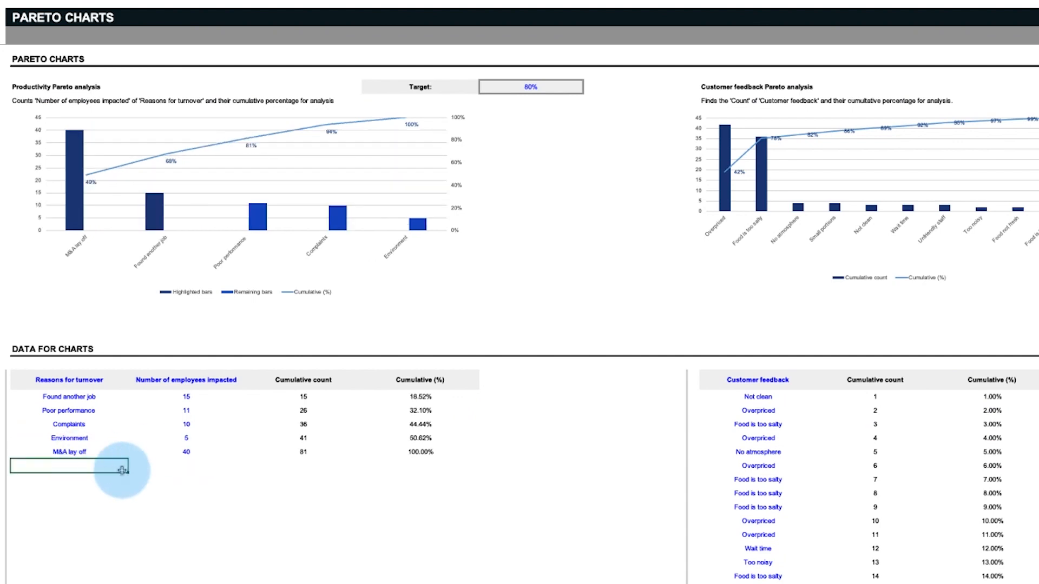
# - Review the Histograms sheet and select the Number of bins cell for the height charts
pyautogui.click(76, 575)
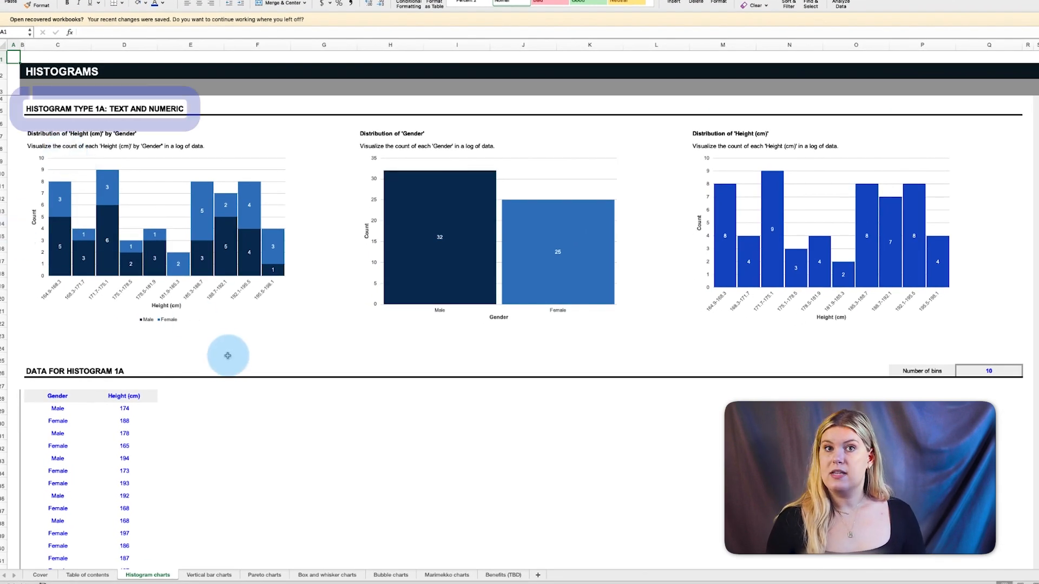
pyautogui.moveTo(229, 359)
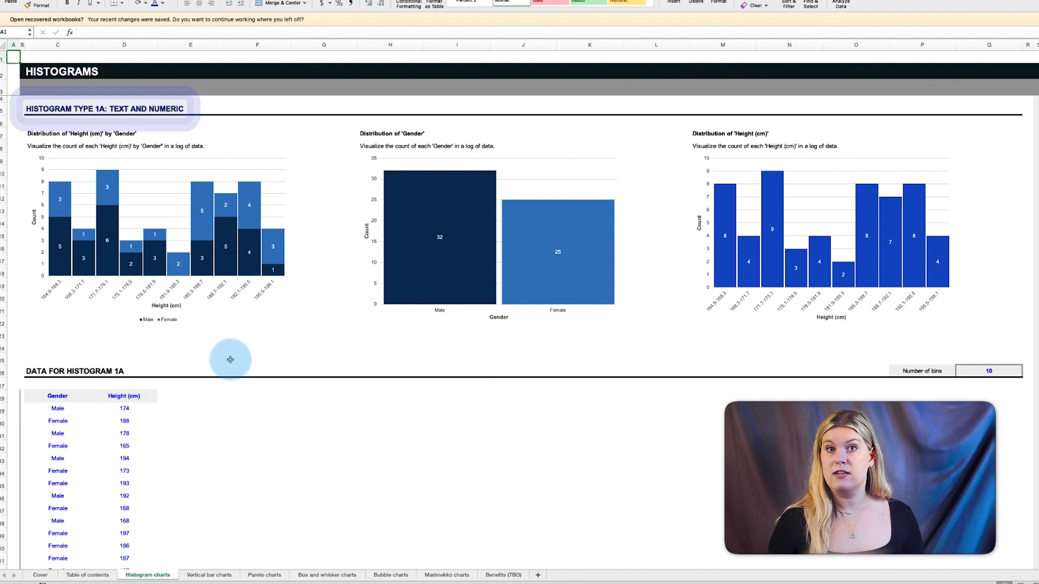
pyautogui.scroll(-3)
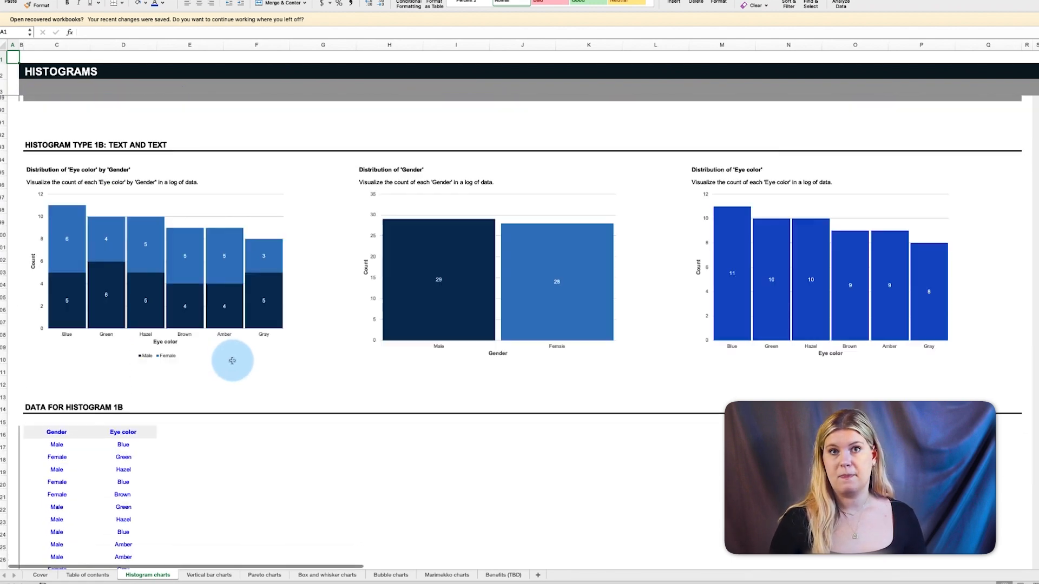
pyautogui.scroll(-3)
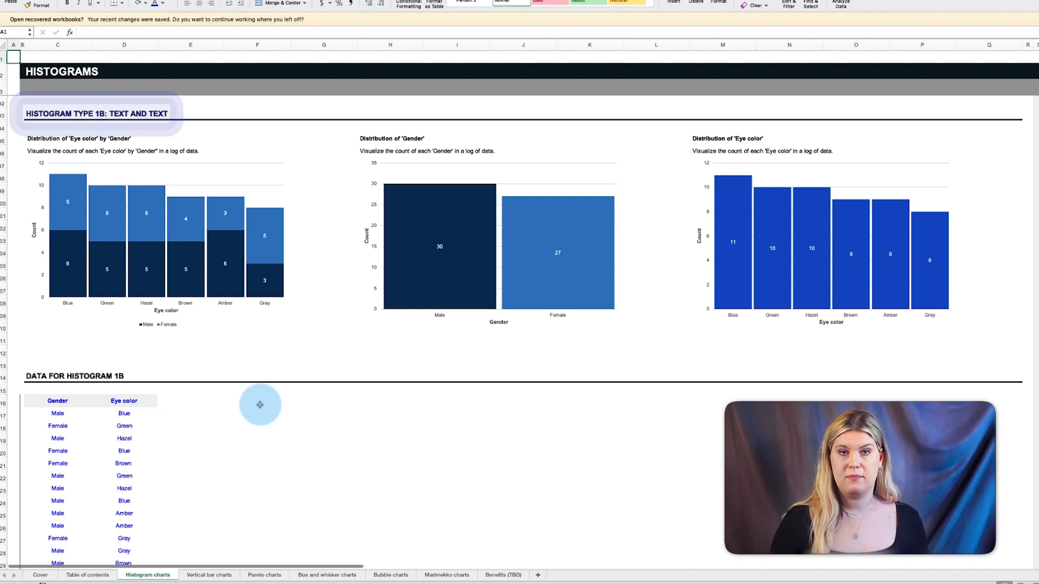
pyautogui.scroll(-3)
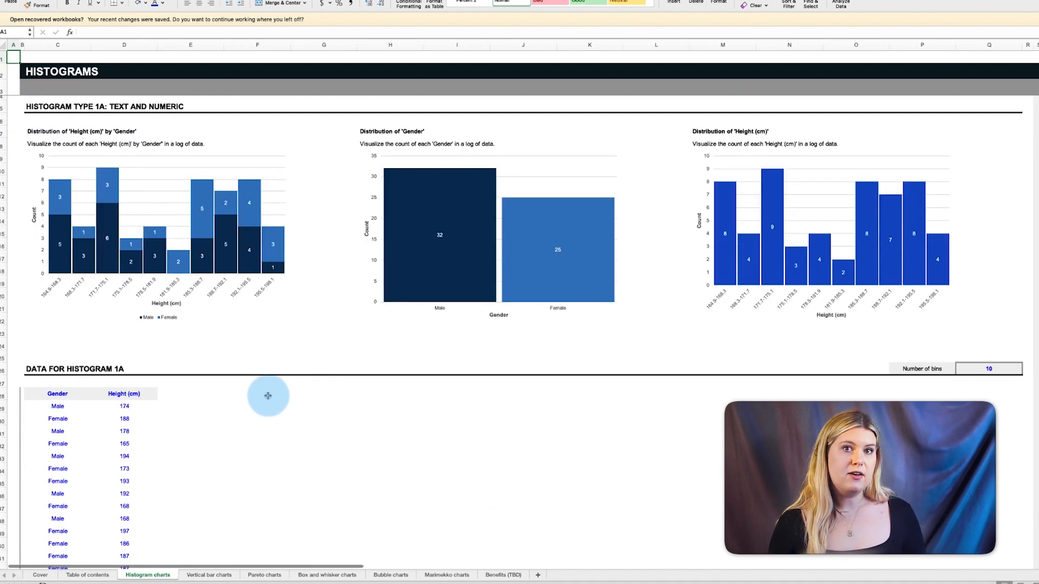
pyautogui.scroll(-3)
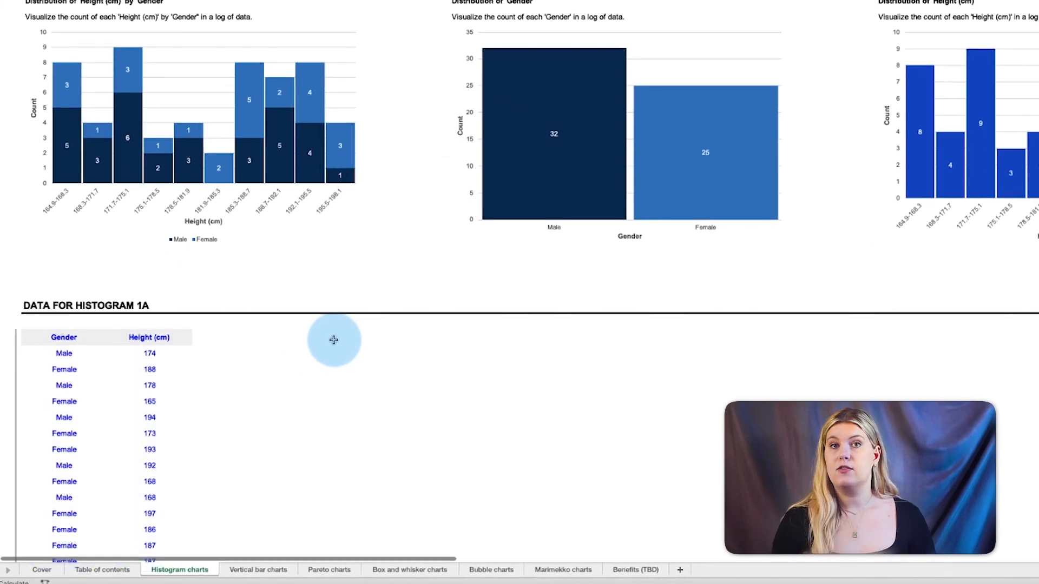
pyautogui.scroll(3)
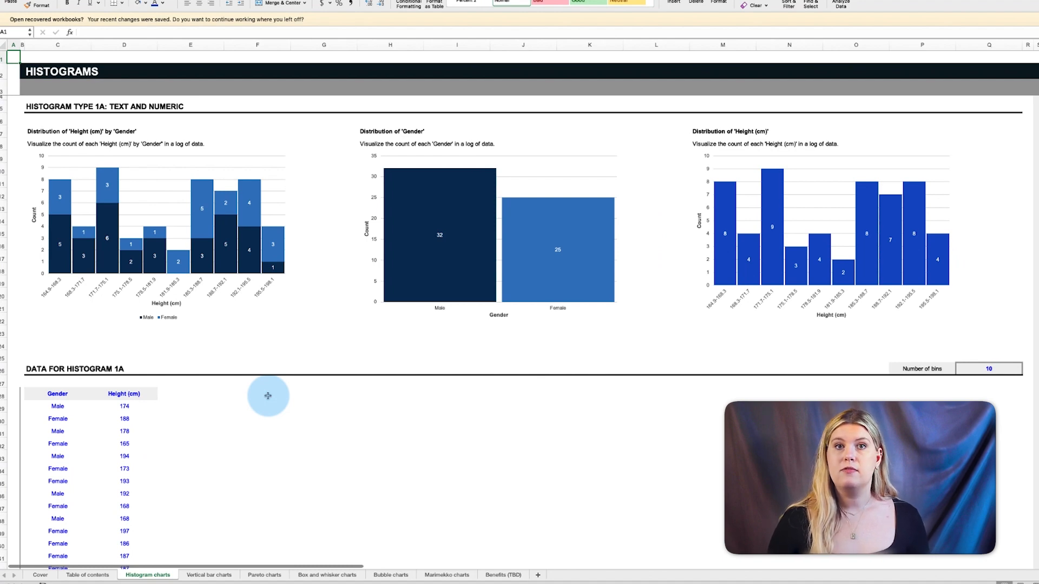
pyautogui.click(159, 225)
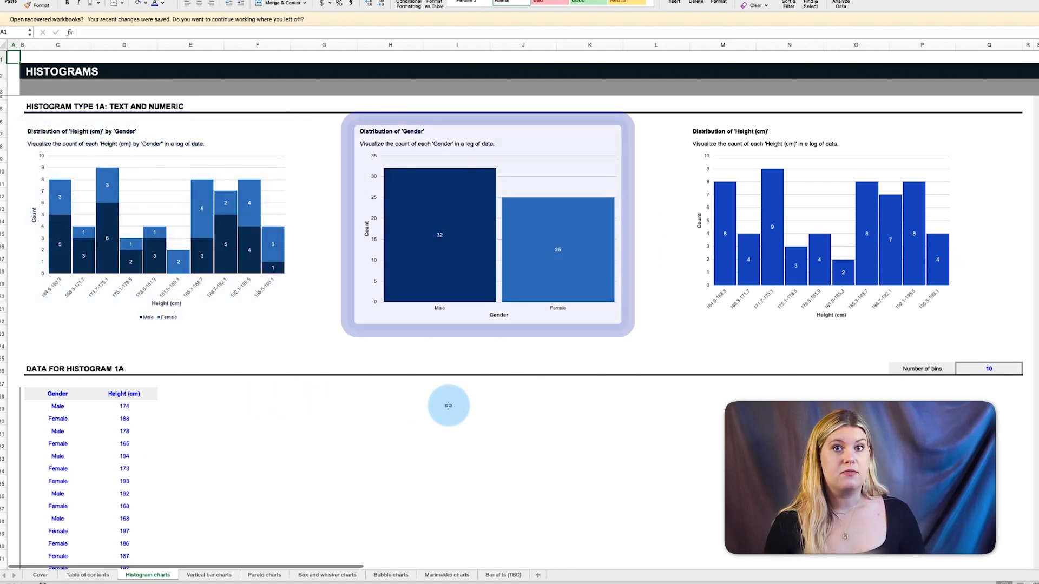
pyautogui.moveTo(545, 344)
pyautogui.write('4')
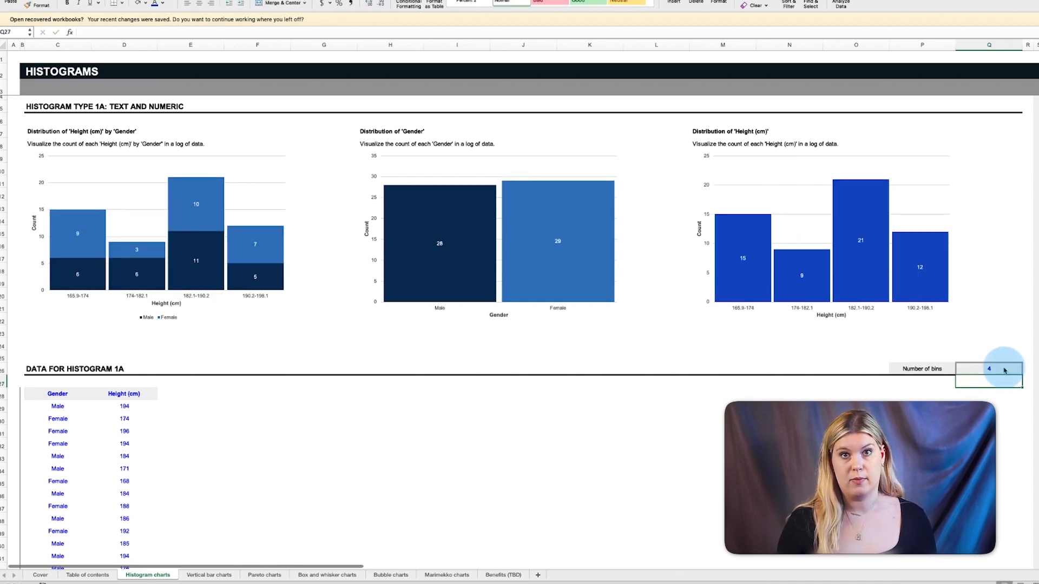
# - Set the Birth date histogram's bin width to month from the day/week/month/year list
pyautogui.scroll(-3)
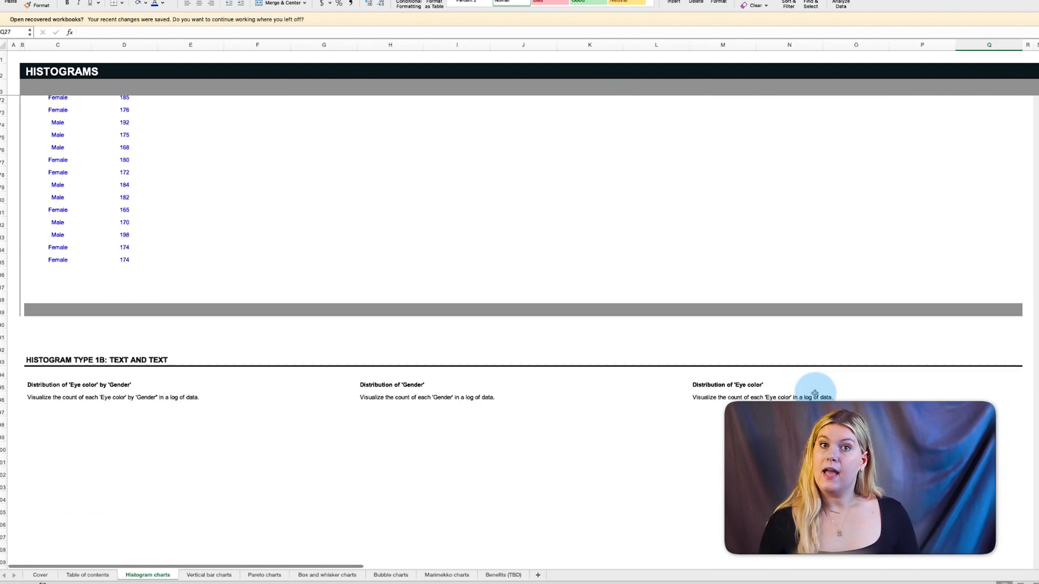
pyautogui.scroll(-3)
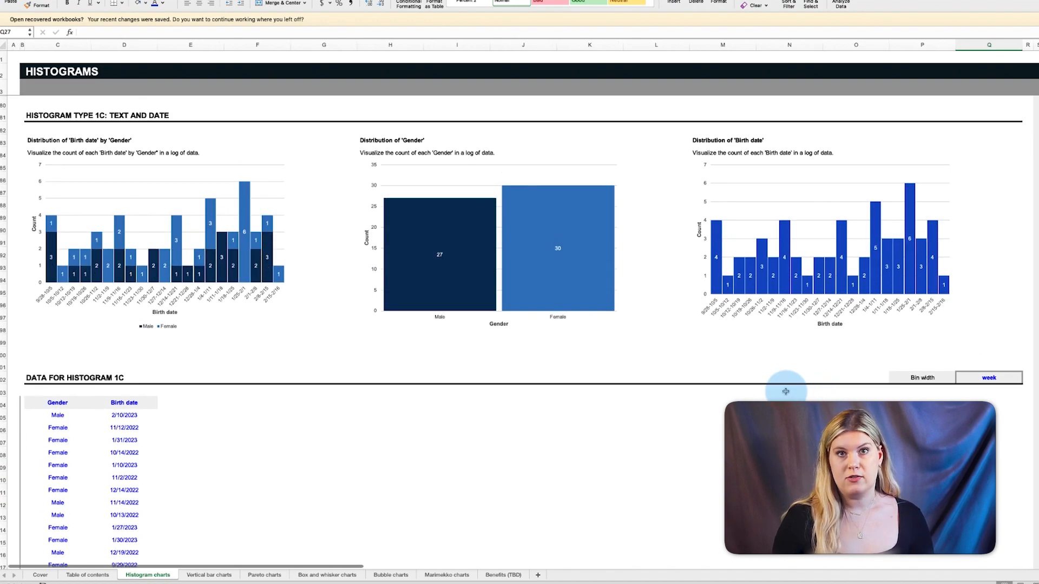
pyautogui.scroll(-3)
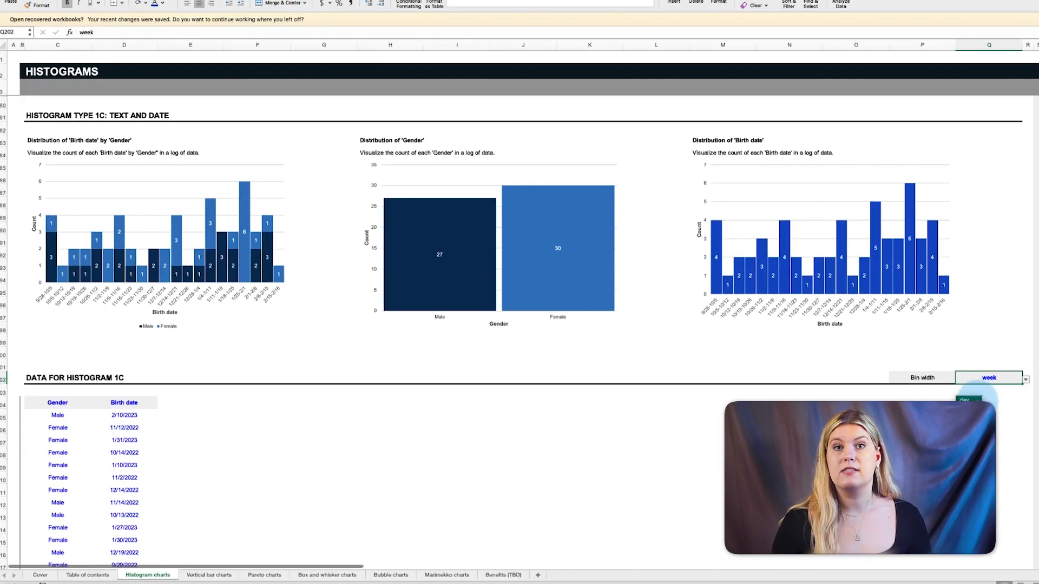
pyautogui.click(1026, 378)
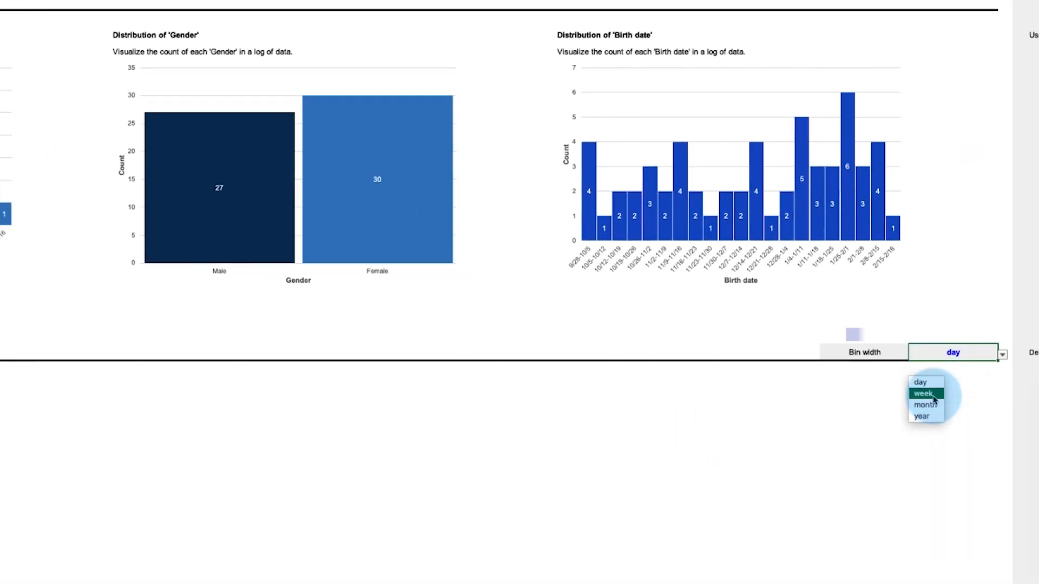
pyautogui.click(924, 405)
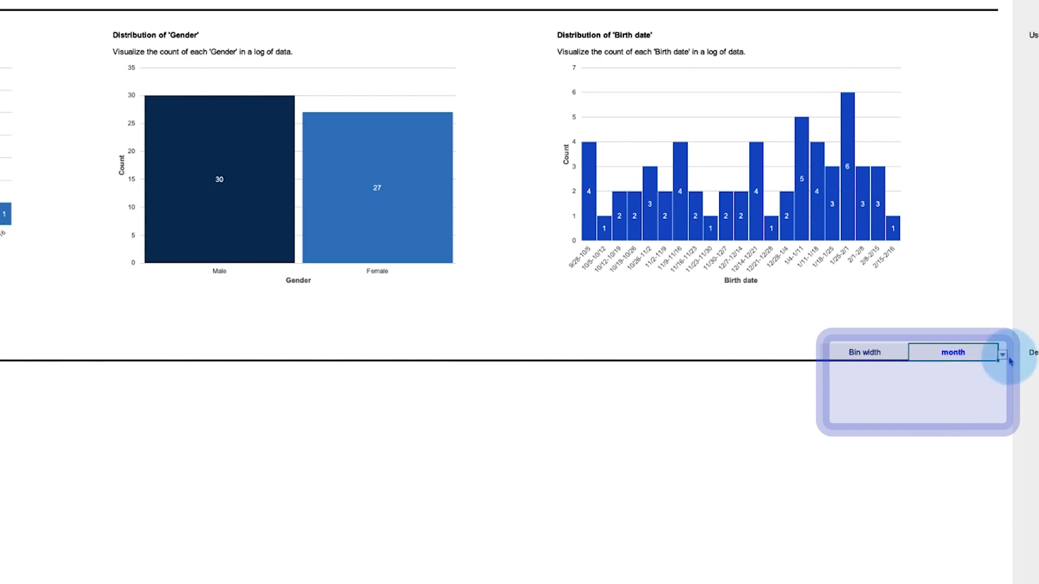
pyautogui.click(1003, 353)
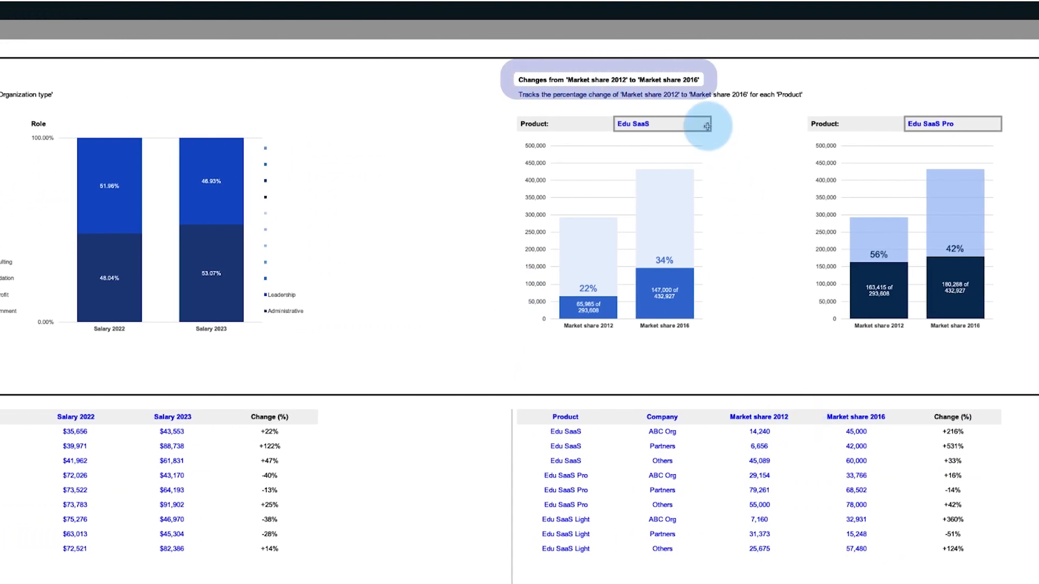
# - Set the second market share chart to Edu SaaS and the first to Edu SaaS Pro
pyautogui.click(712, 124)
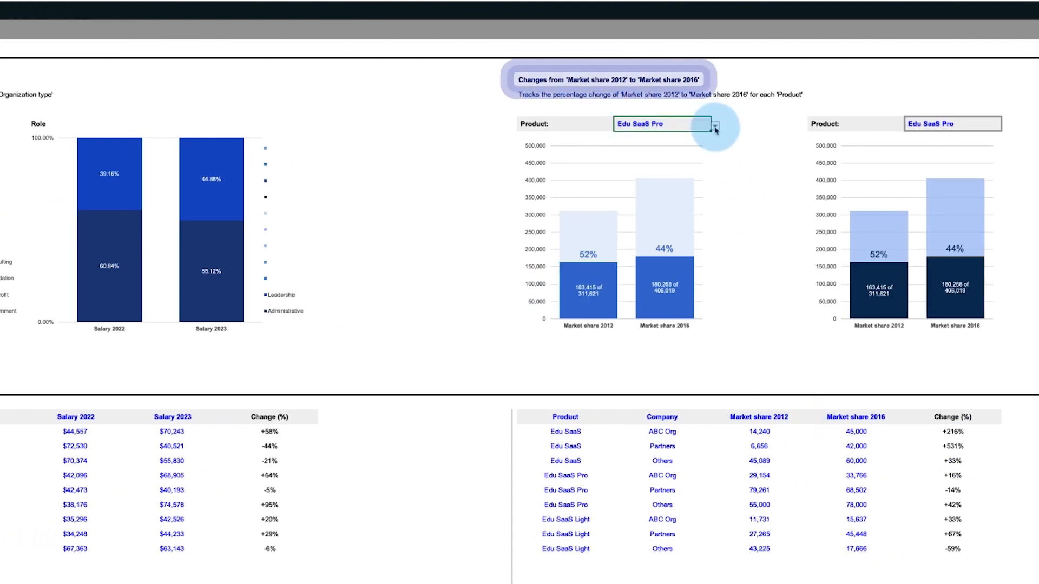
pyautogui.click(1006, 123)
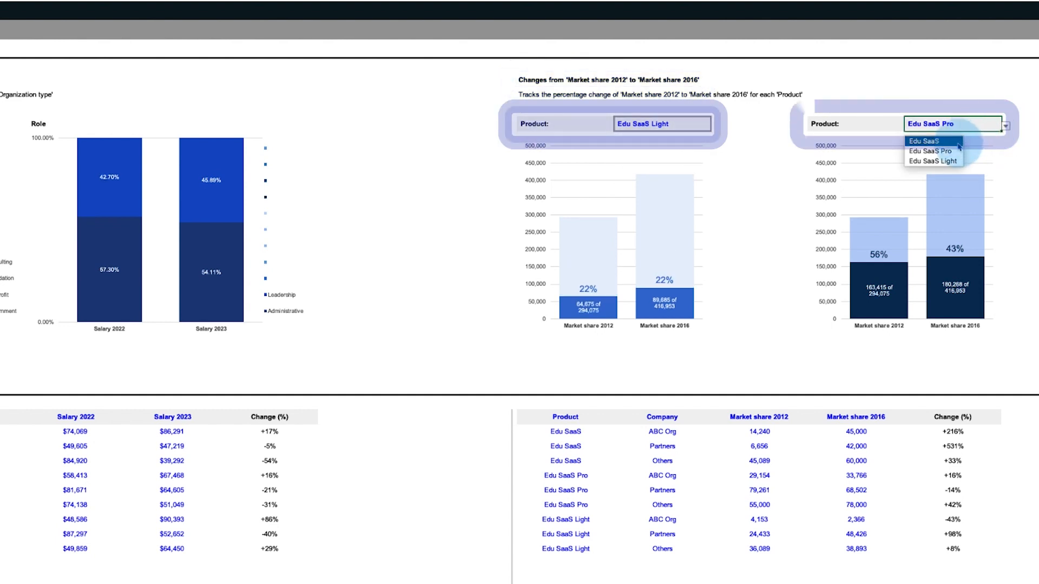
pyautogui.click(913, 140)
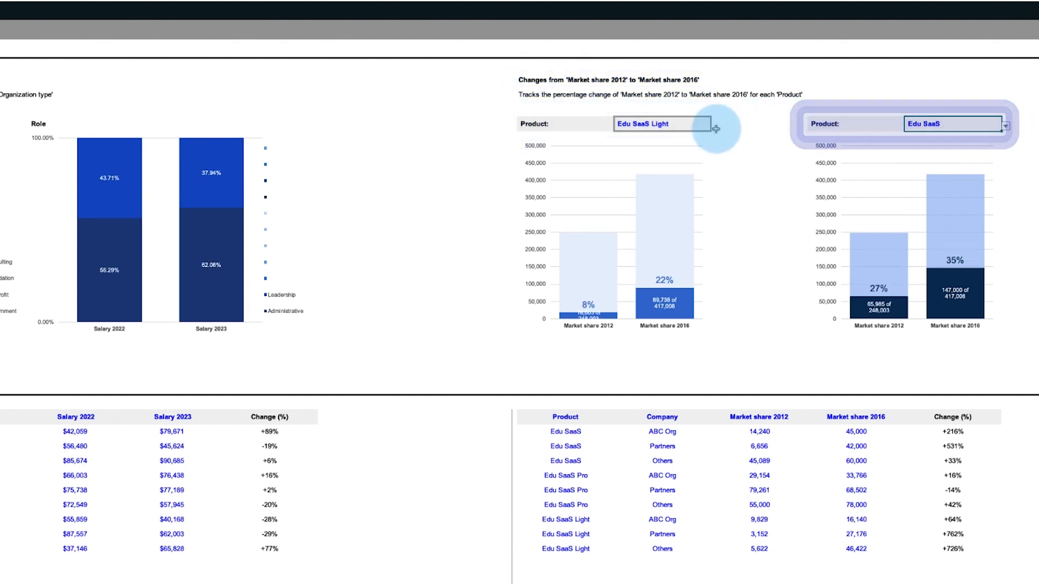
pyautogui.click(716, 124)
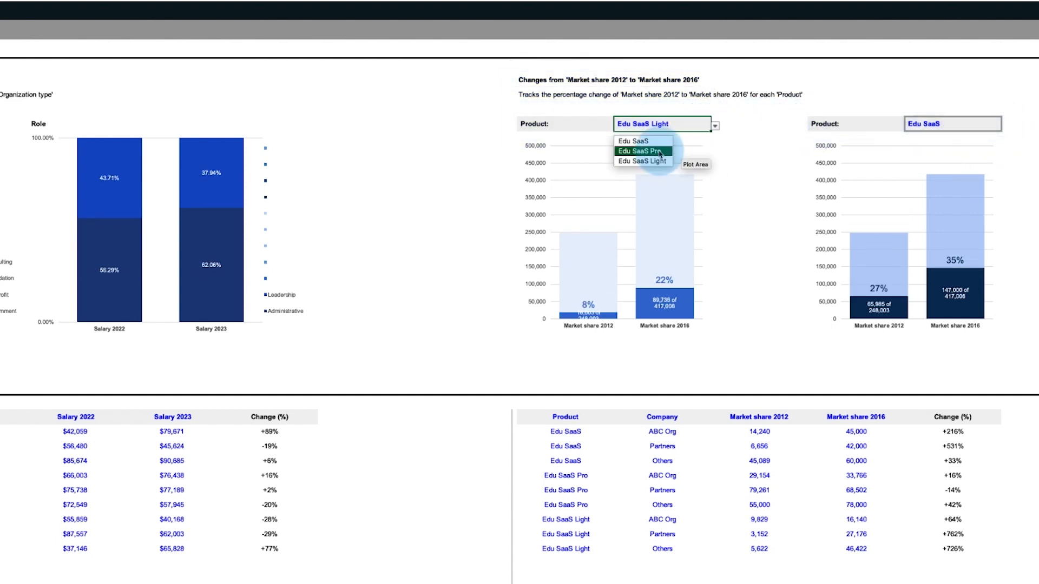
pyautogui.click(641, 152)
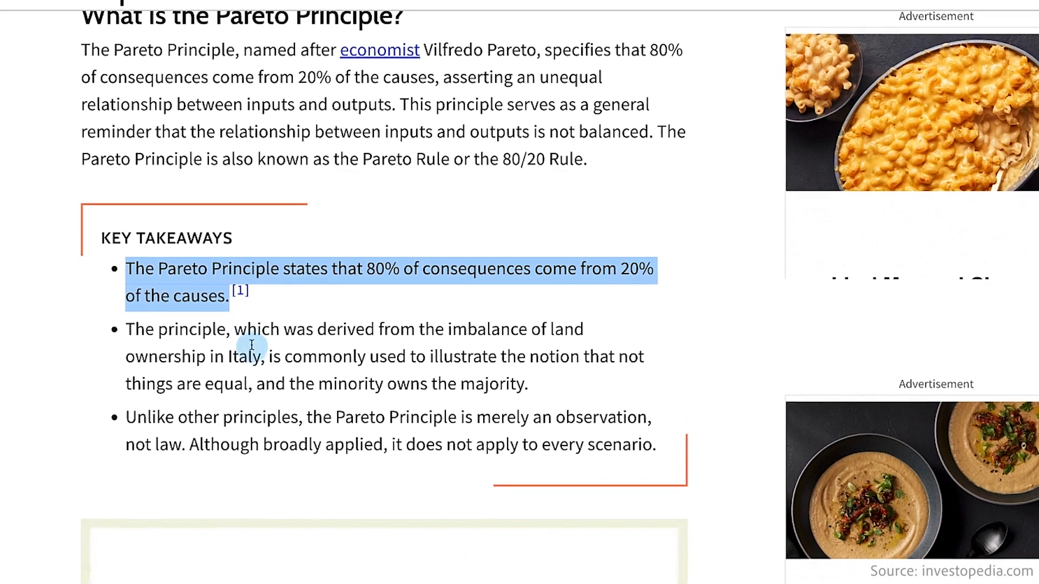
pyautogui.scroll(-3)
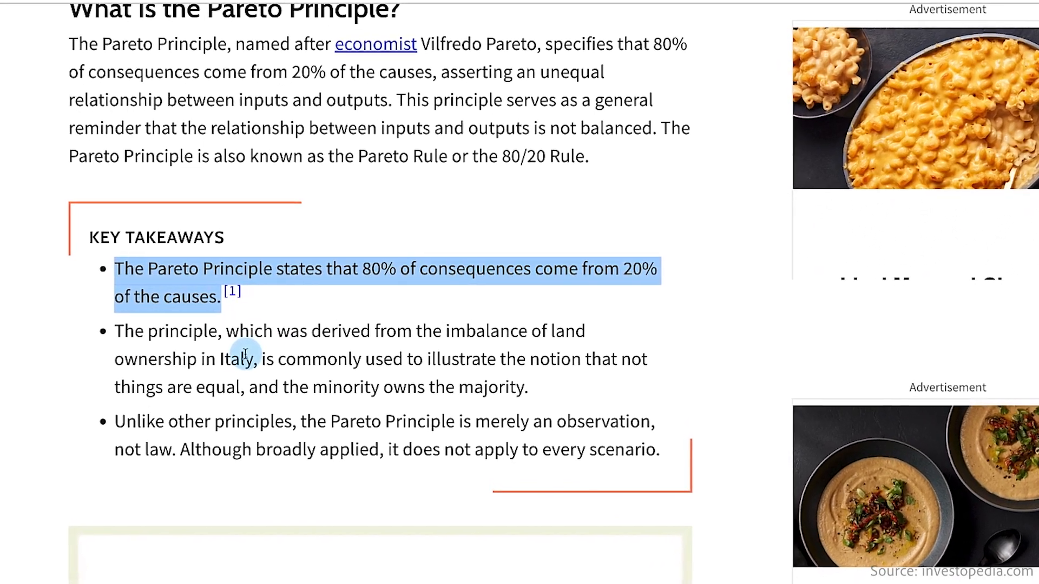
pyautogui.scroll(3)
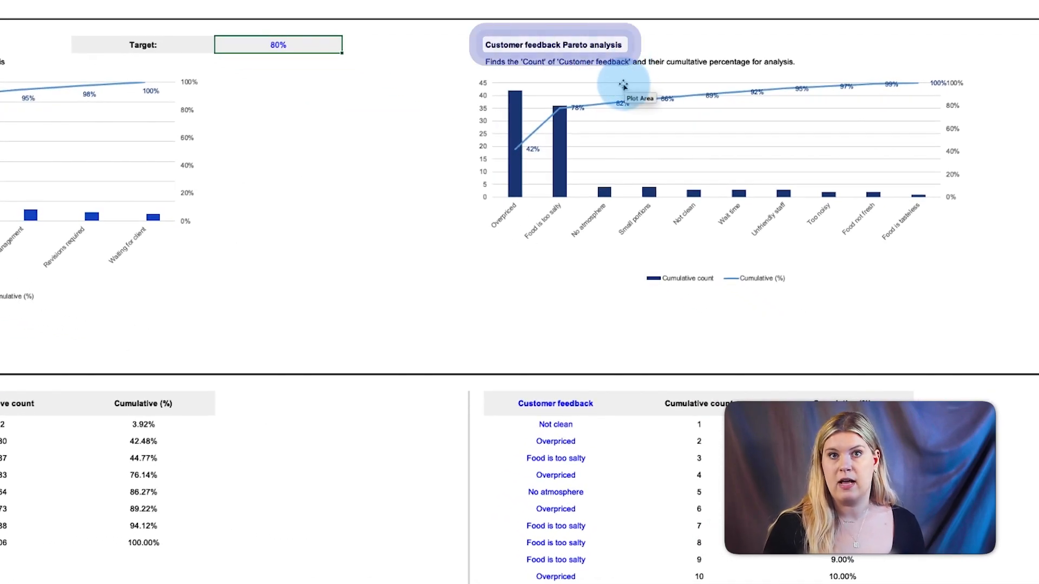
# - Return the productivity Pareto chart's target percentage to 80%
pyautogui.click(698, 403)
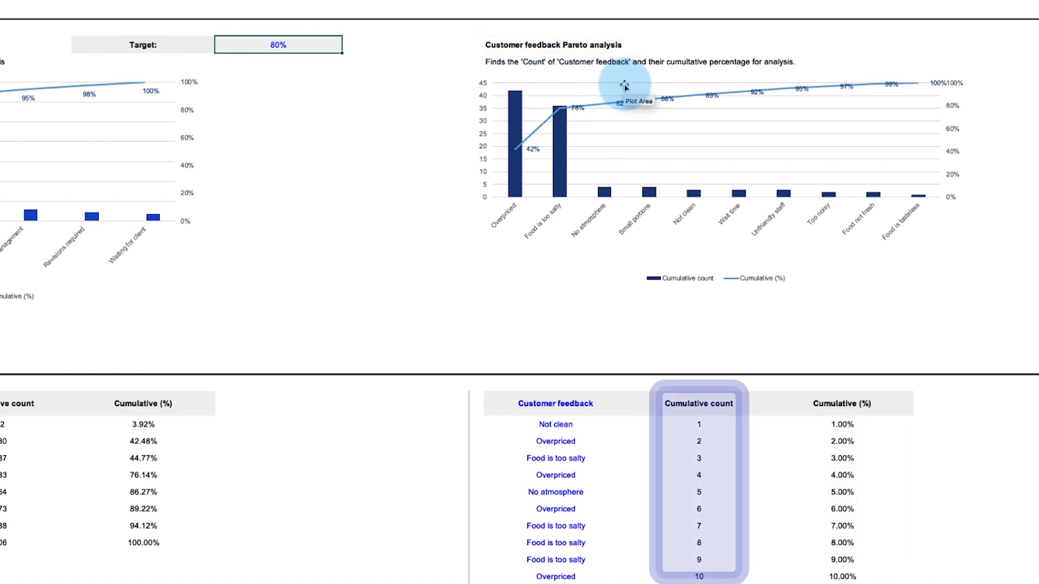
pyautogui.click(554, 404)
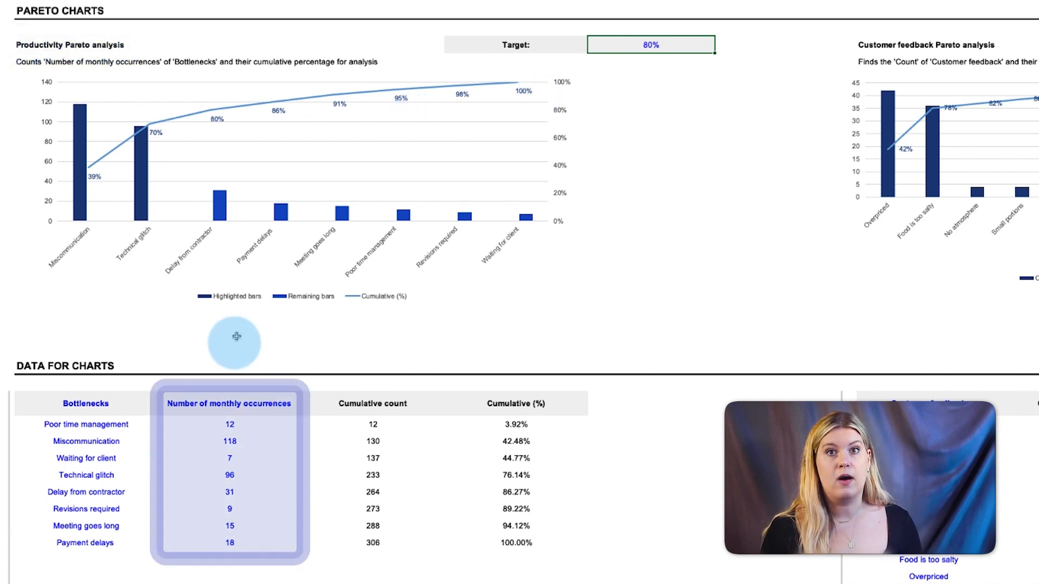
pyautogui.click(85, 404)
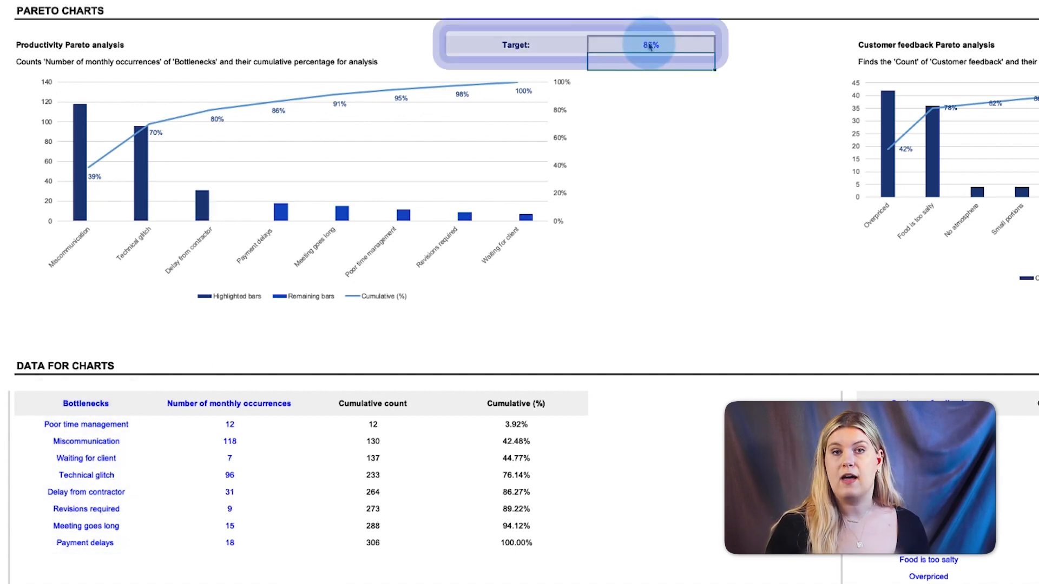
pyautogui.click(650, 44)
pyautogui.write('90')
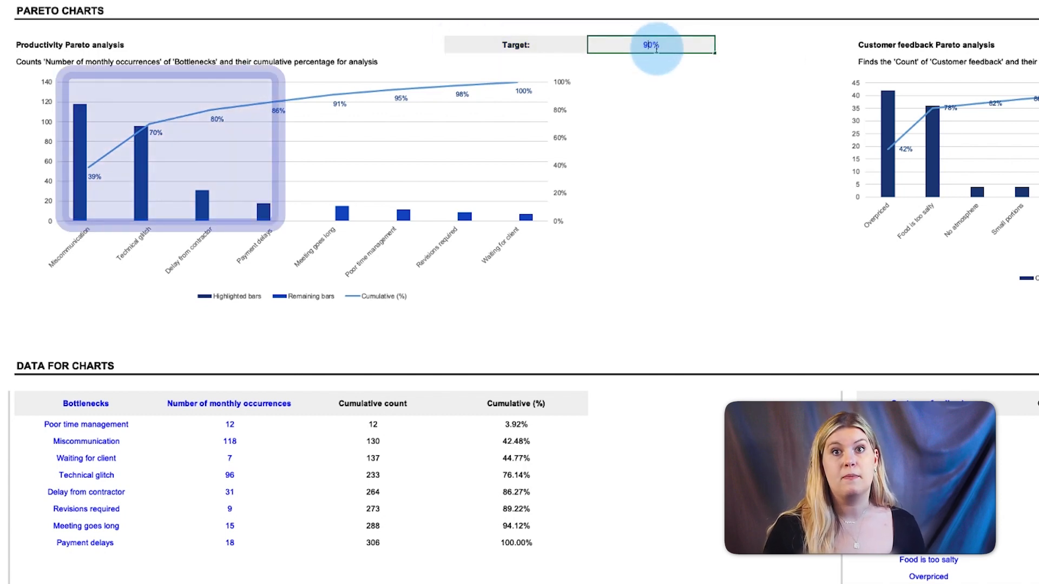
pyautogui.write('80%')
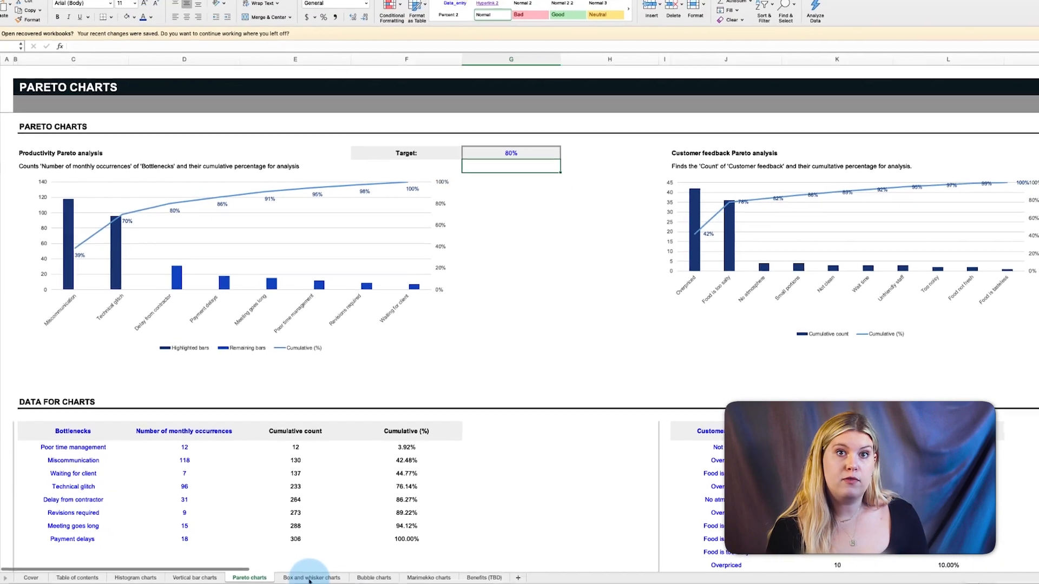
# - View the Box and whisker charts sheet with its stock OHLC data
pyautogui.click(311, 577)
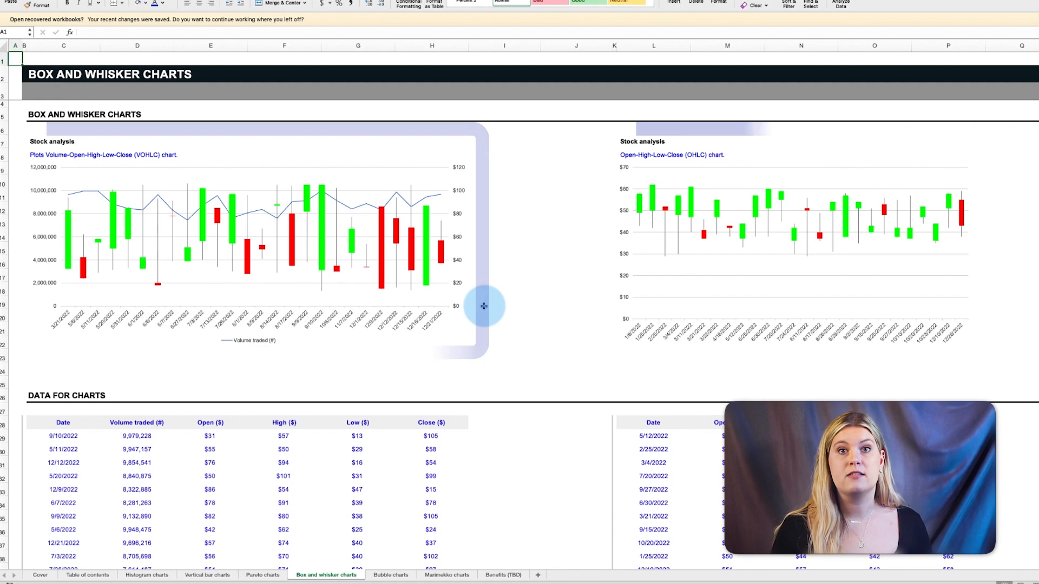
pyautogui.scroll(-3)
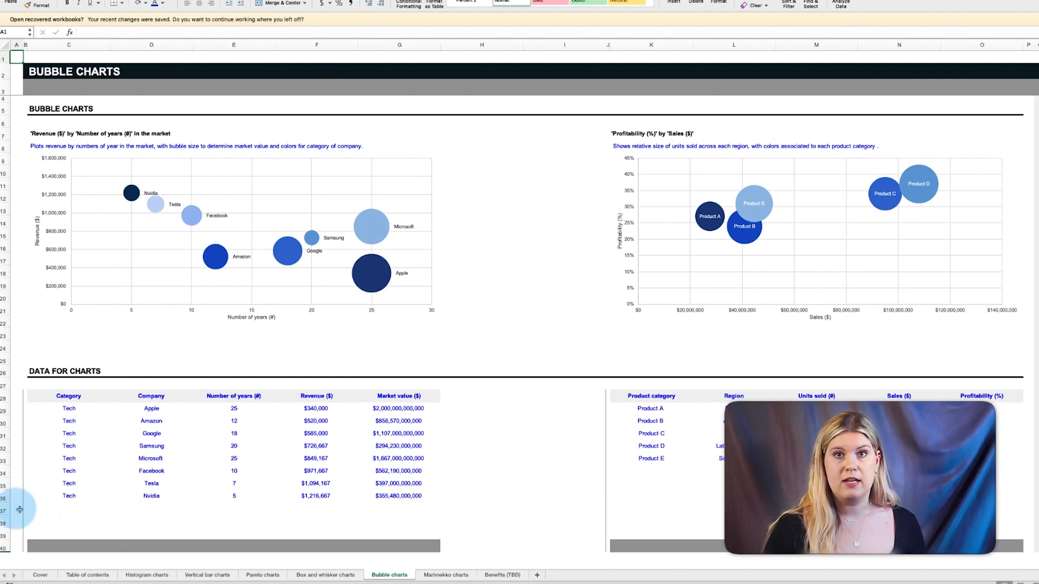
# - View the Bubble charts sheet's revenue and profitability charts with their data tables
pyautogui.click(7, 510)
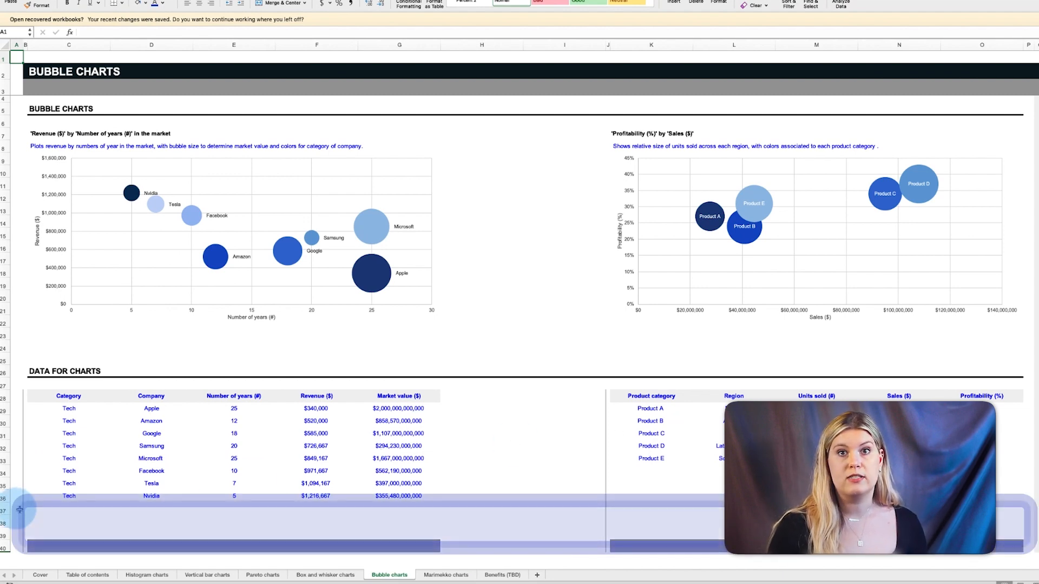
pyautogui.scroll(-3)
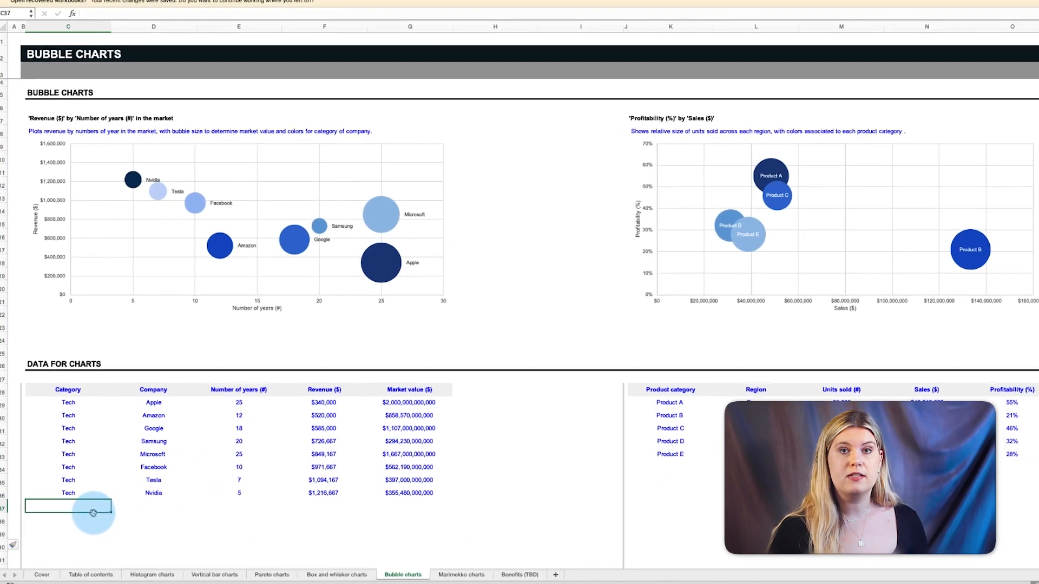
# - View the Marimekko charts sheet's store allocation and regional portfolio charts
pyautogui.click(447, 575)
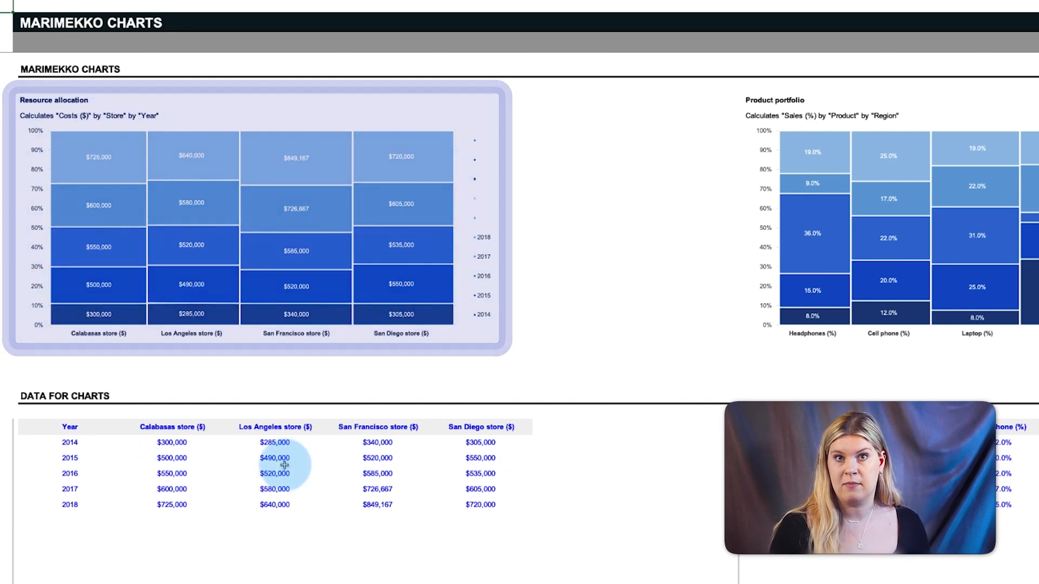
pyautogui.hscroll(3)
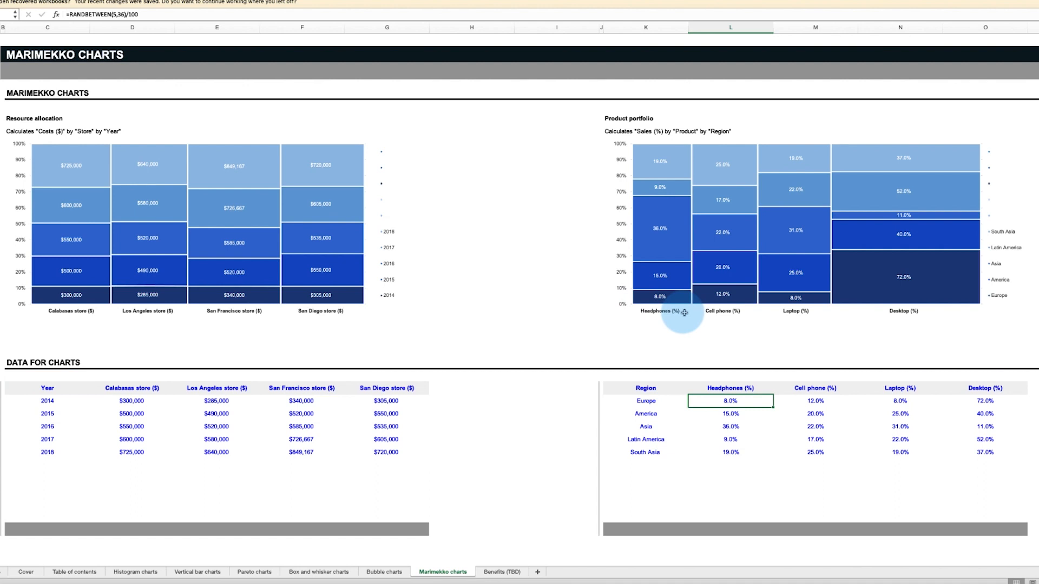
pyautogui.moveTo(666, 312)
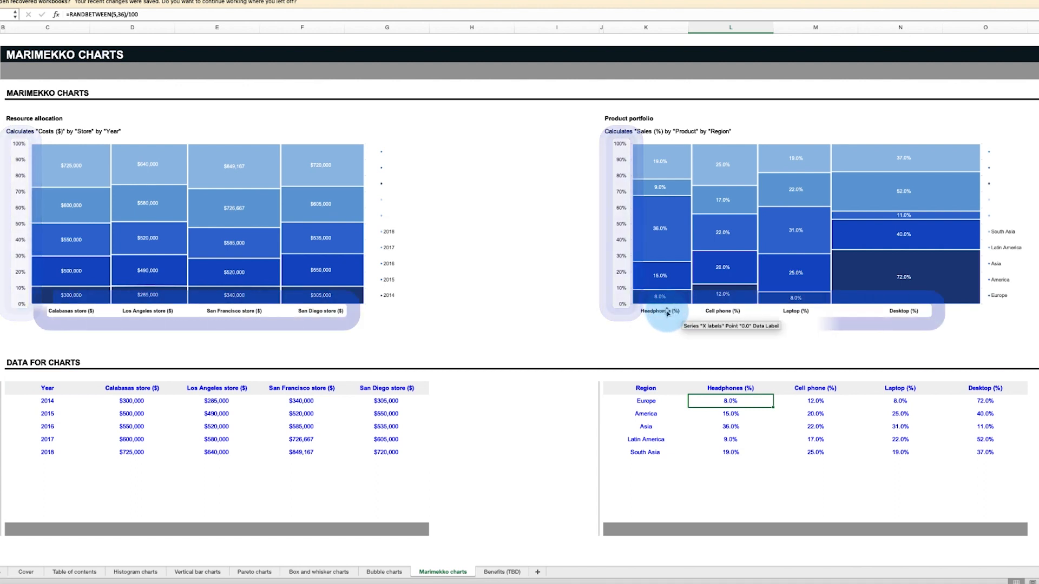
pyautogui.moveTo(927, 313)
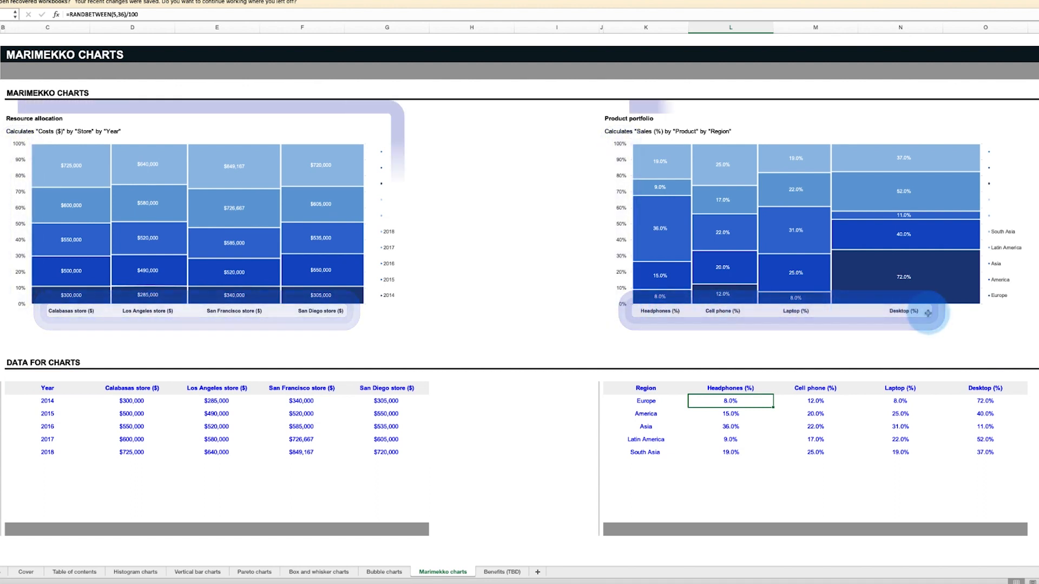